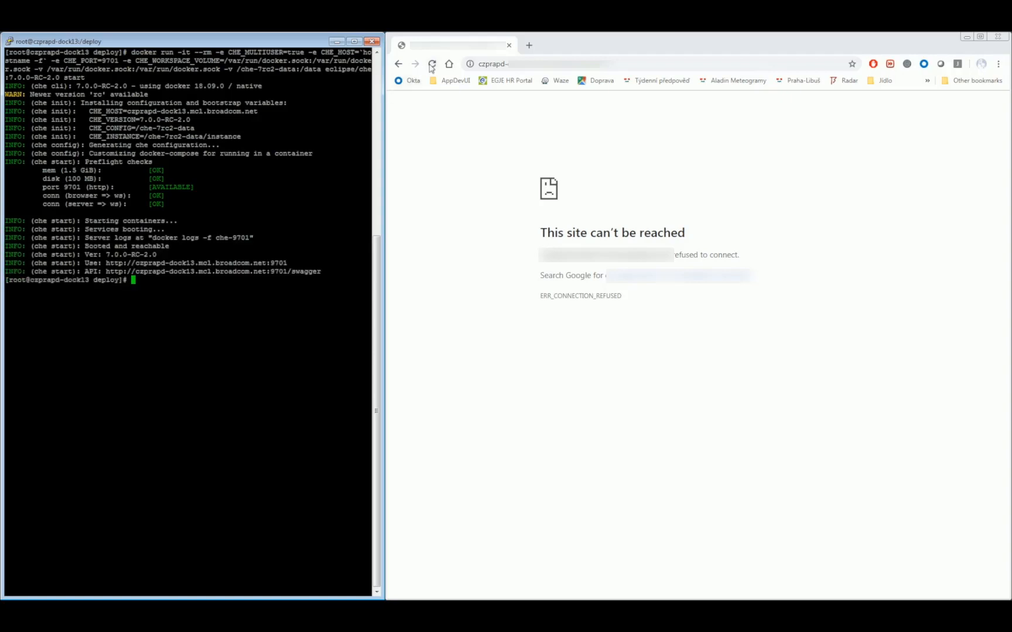
Reload the unreachable Che sign-in page and attempt to log in.
left_click(432, 63)
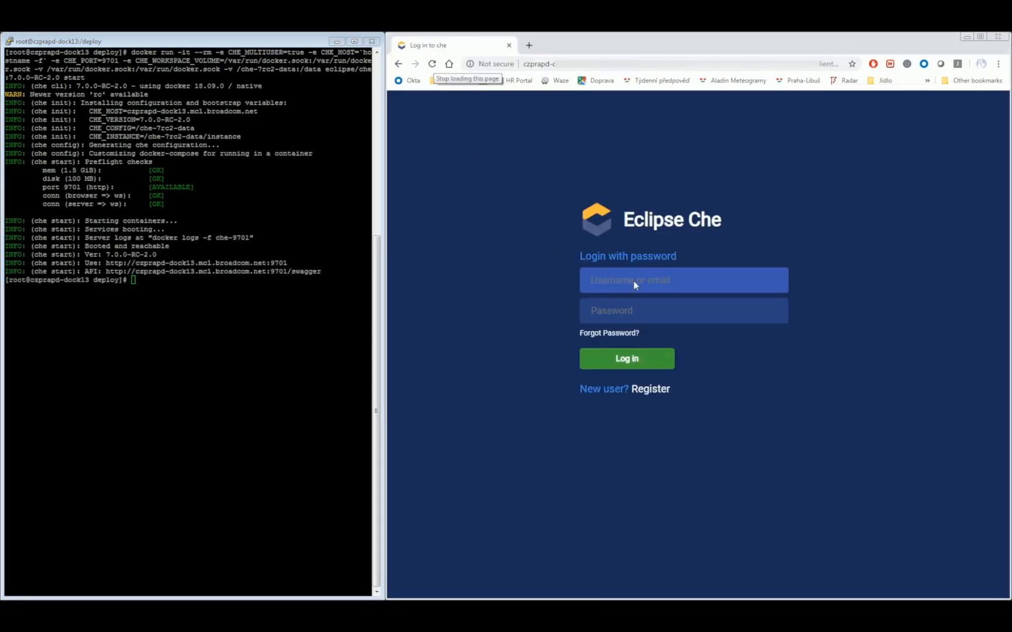
type("fk")
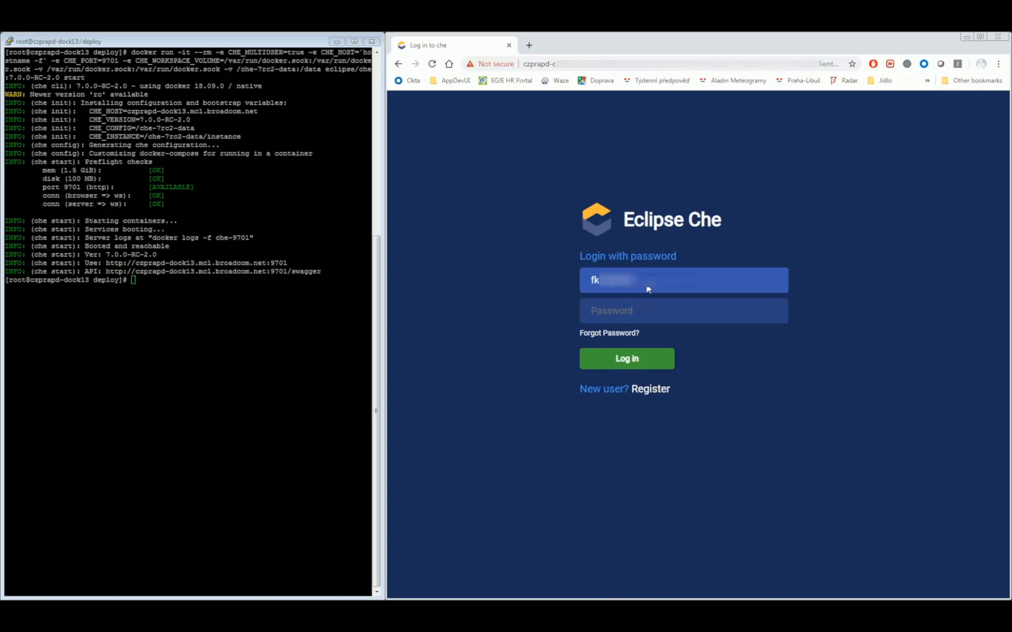
left_click(625, 359)
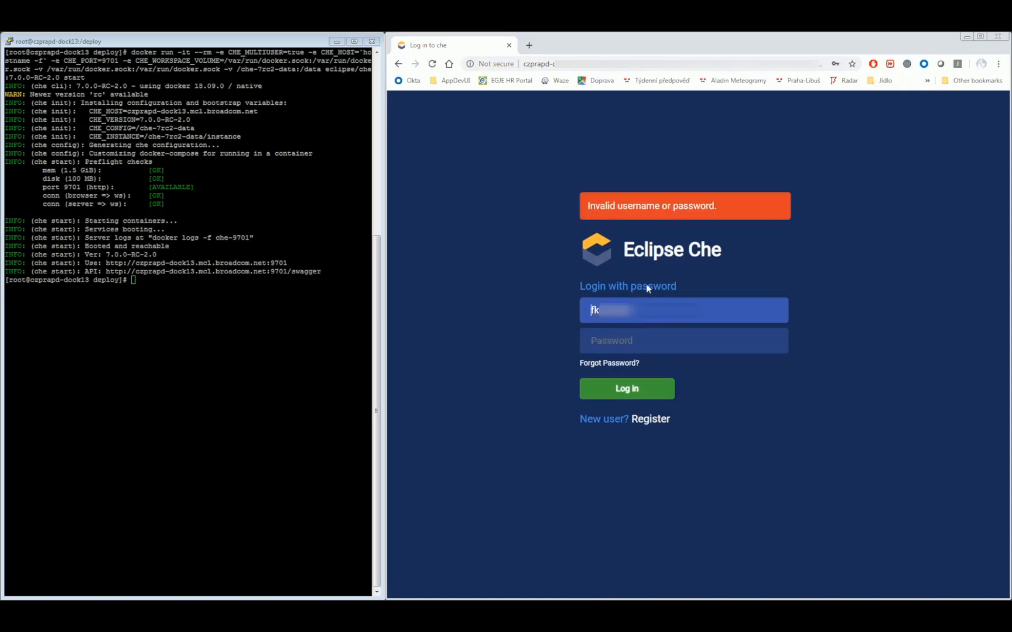
Attach the LDAP config with ./keycloak_attach_LDAP.sh ldap.config.json, then focus the password field.
type("./keycloak_attach_LDAP.sh lda")
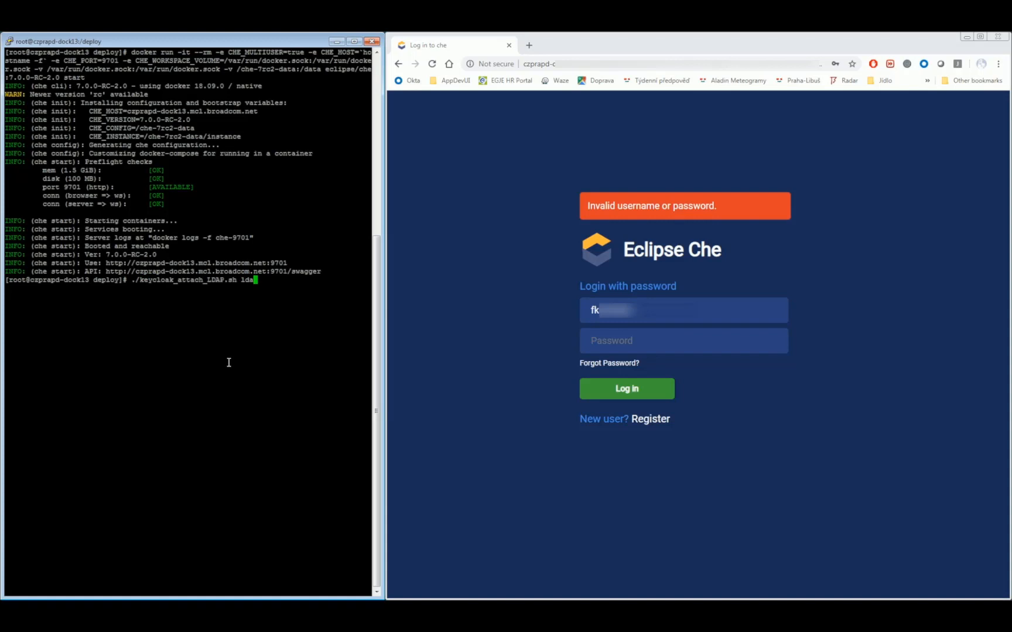
key("Return")
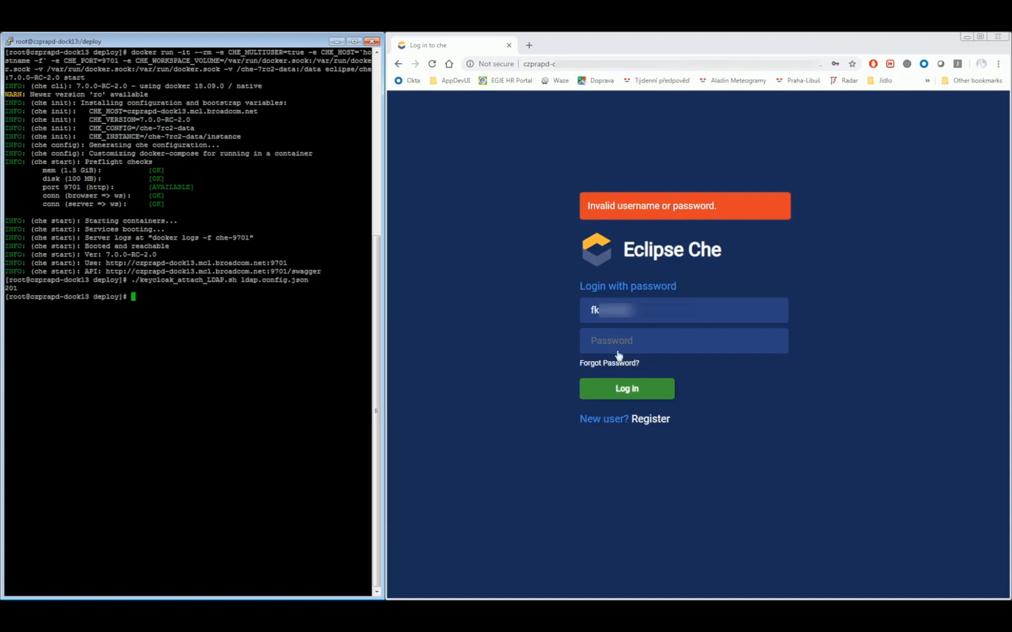
left_click(626, 388)
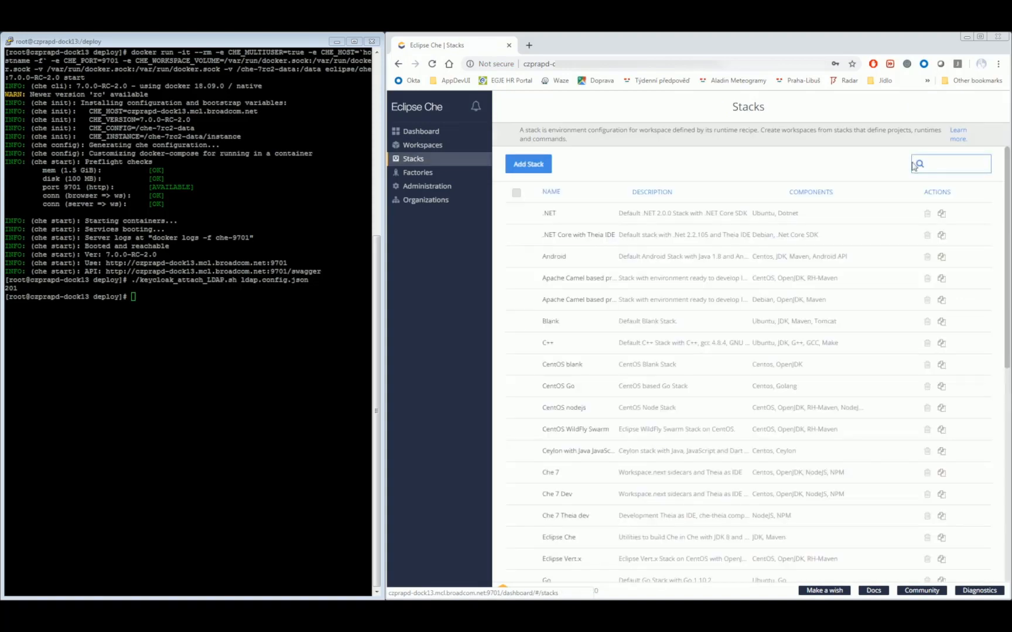
Sign in, filter the Stacks list, and run ./start_installer.sh with the copied Che URL.
type("ma")
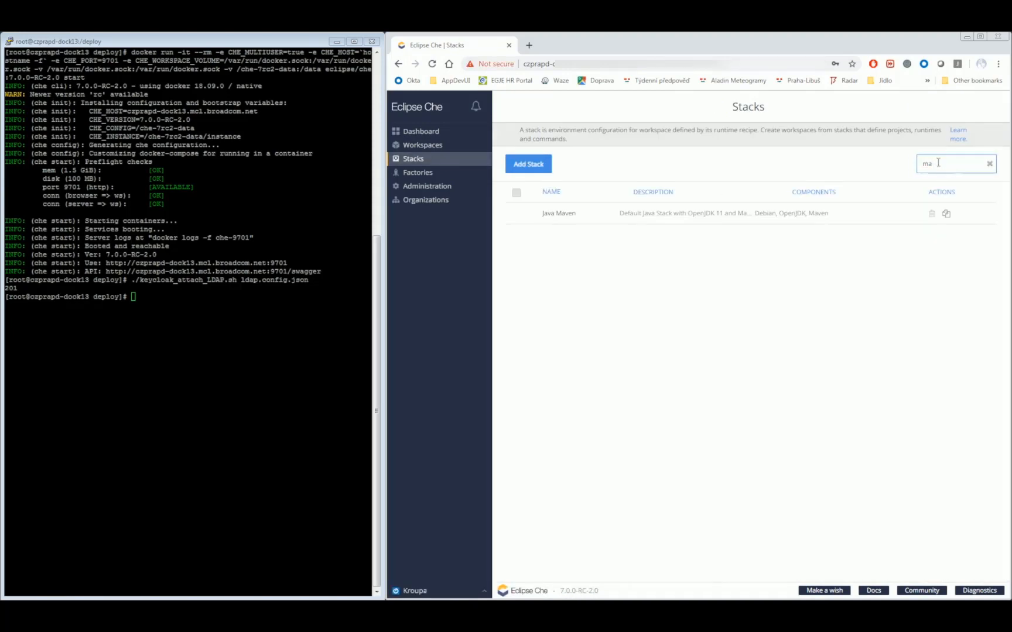
left_click(988, 163)
type("./start_installer.sh --cheUrl=")
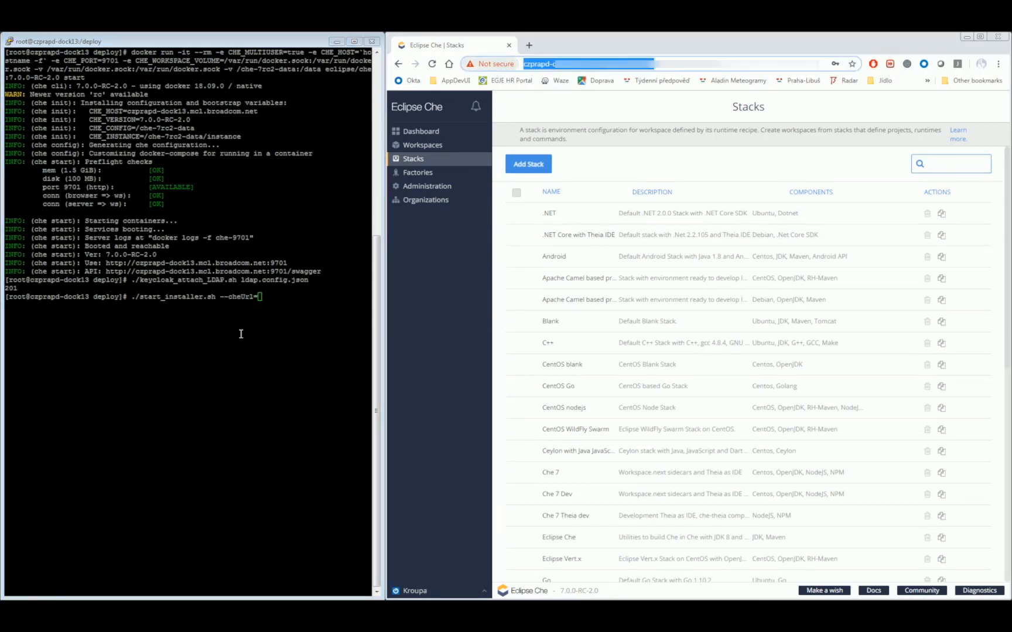
key("Return")
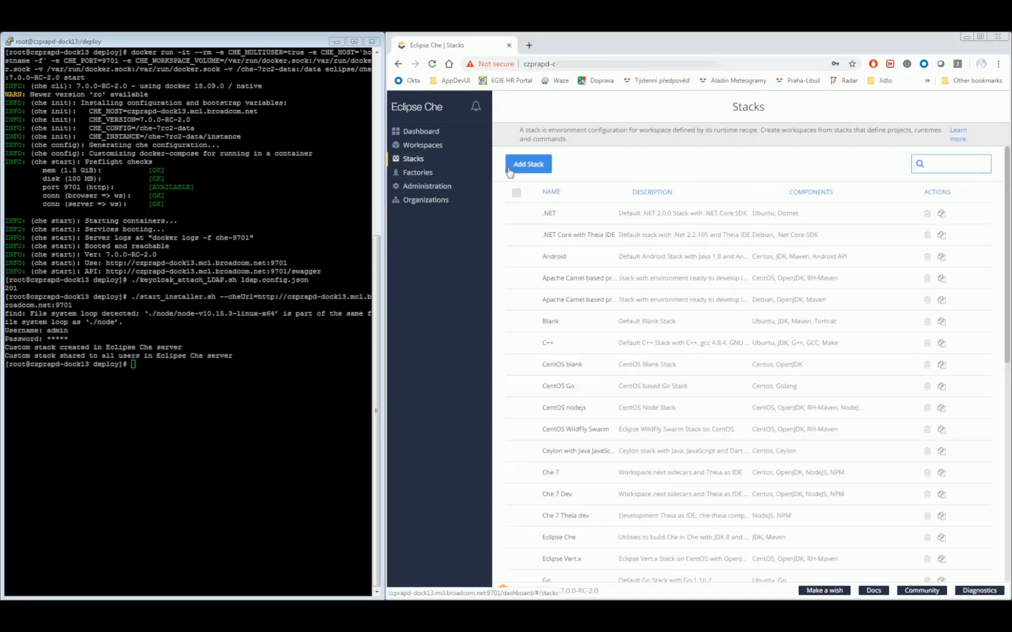
type("main")
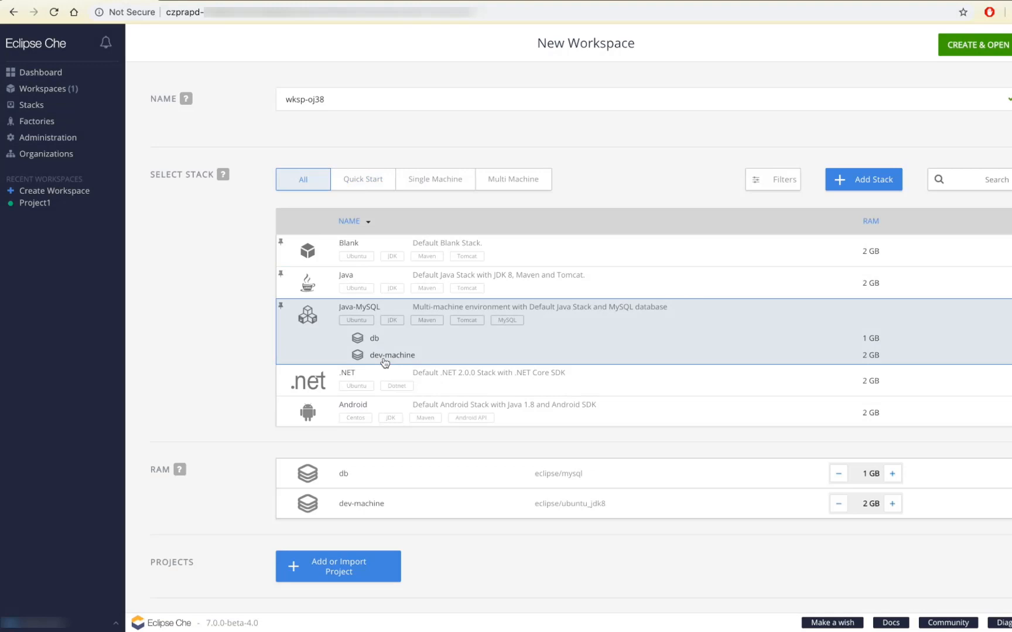
Create and open a workspace named Demo from the Mainframe stack.
scroll("down", 3)
type("Demo")
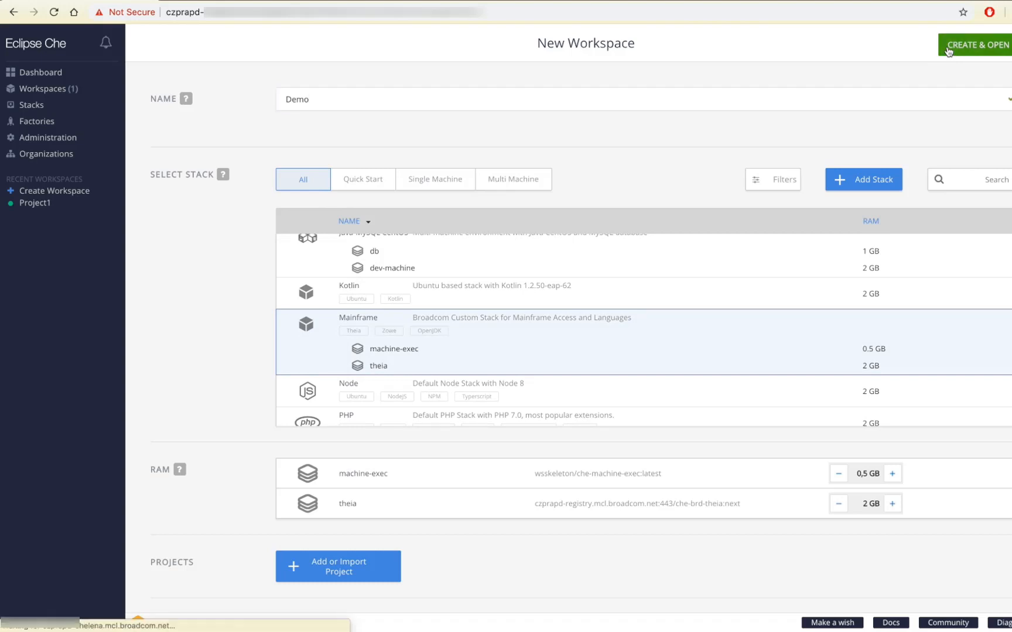
left_click(976, 45)
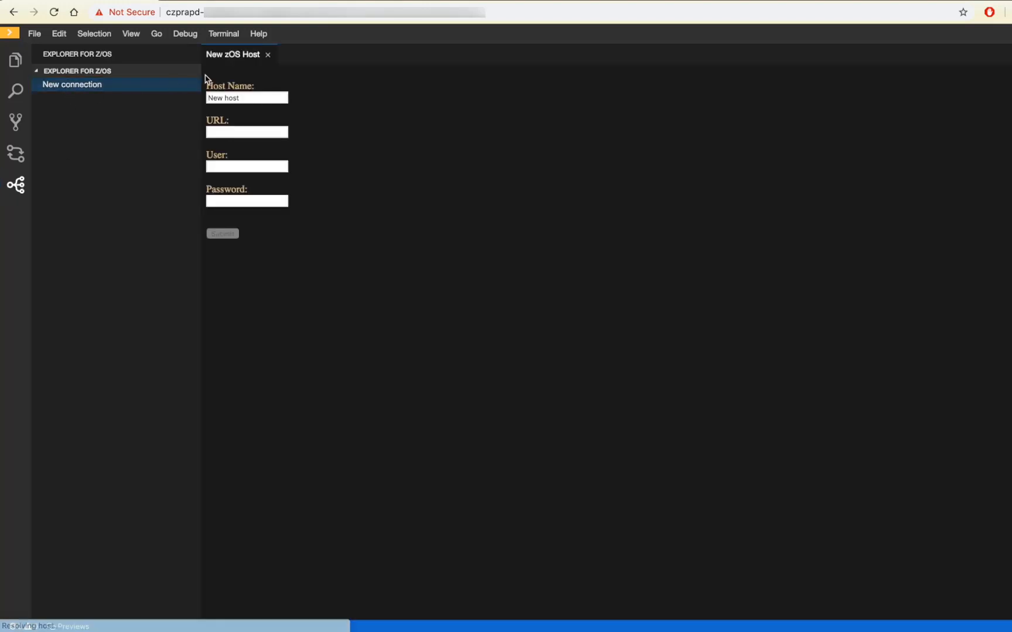
Fill the New zOS Host form with host name ca32, URL, user and password, and submit.
type("ca32")
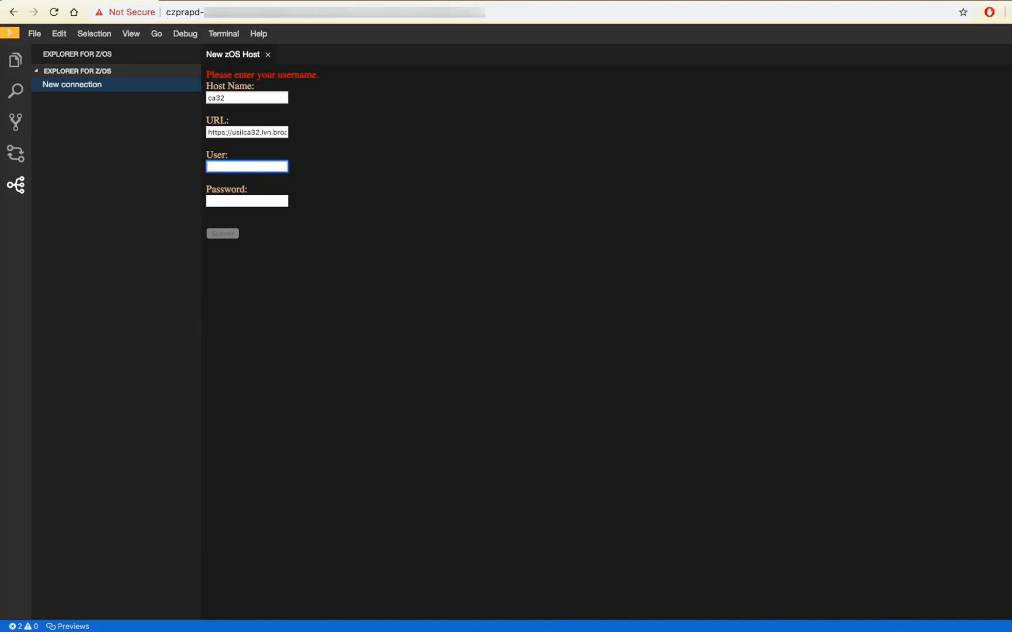
type("zir")
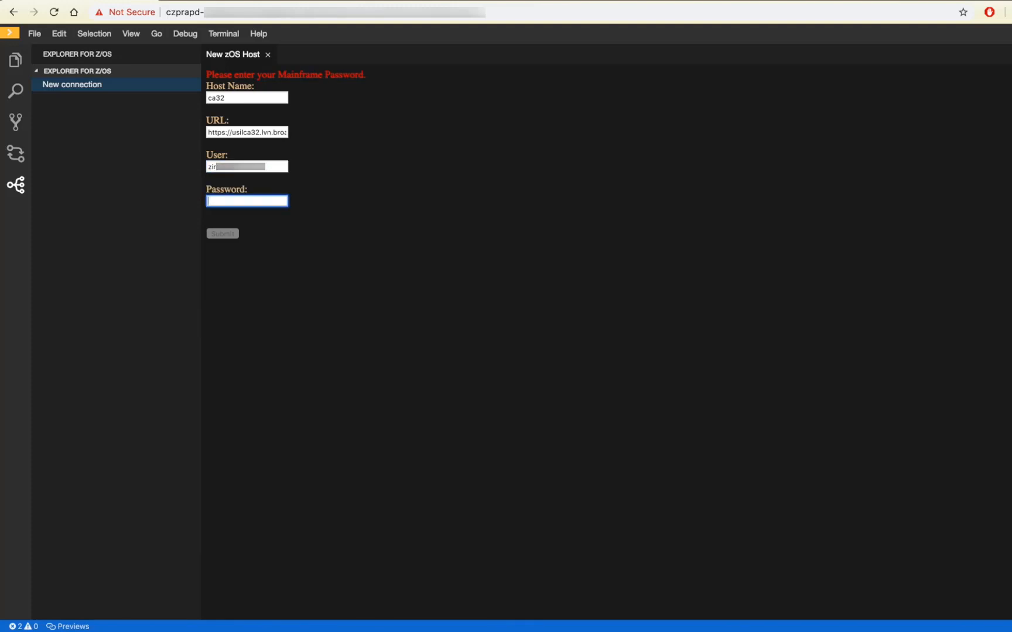
type("•••••••")
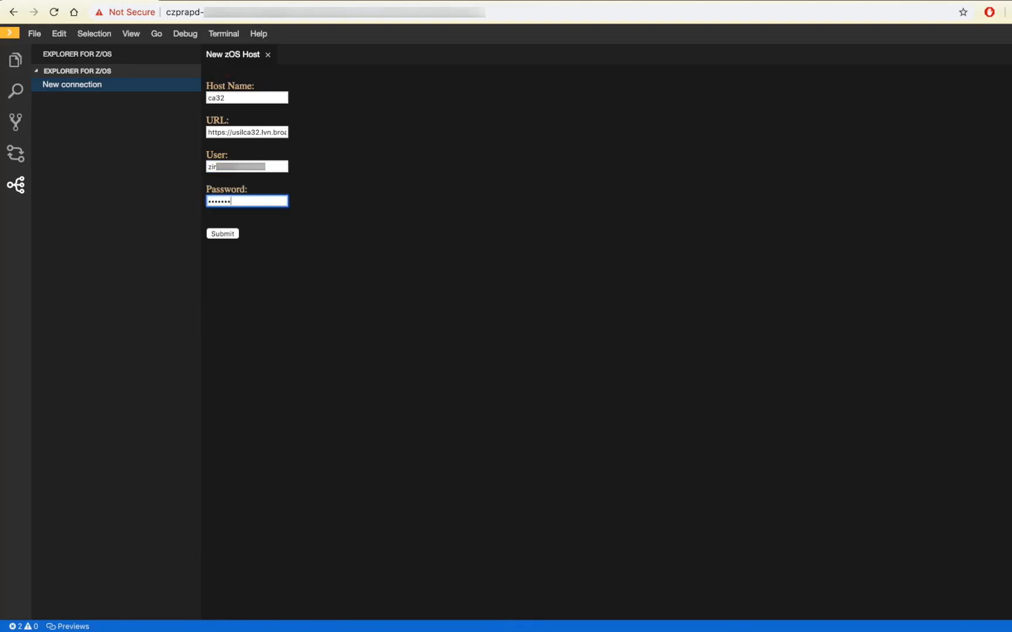
left_click(222, 233)
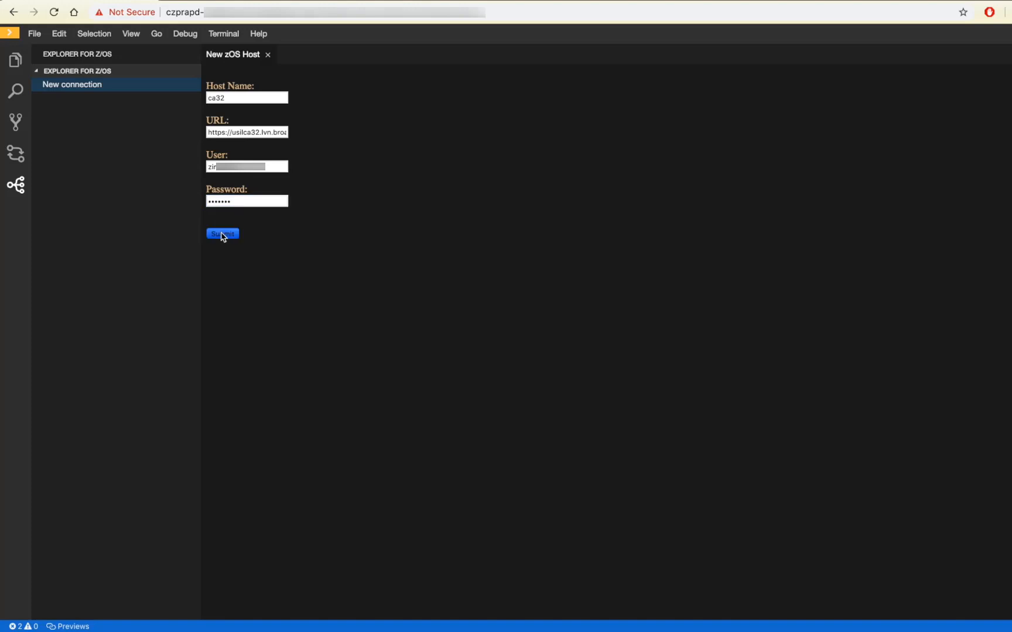
left_click(222, 234)
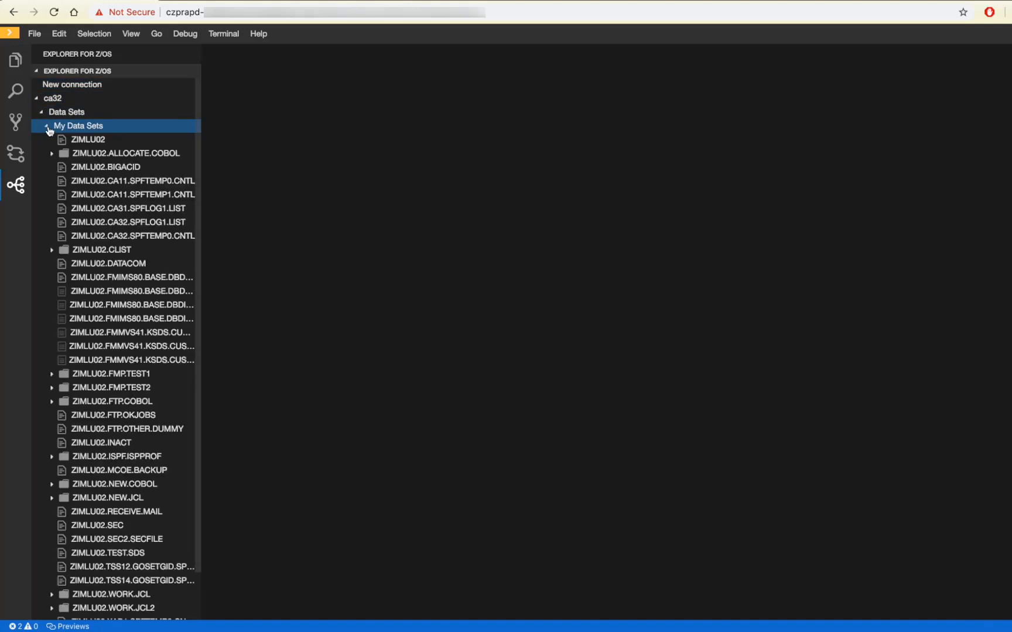
List the members of ZIMLU02.ALLOCATE.COBOL and open CAMRCOB2 in the editor.
left_click(127, 152)
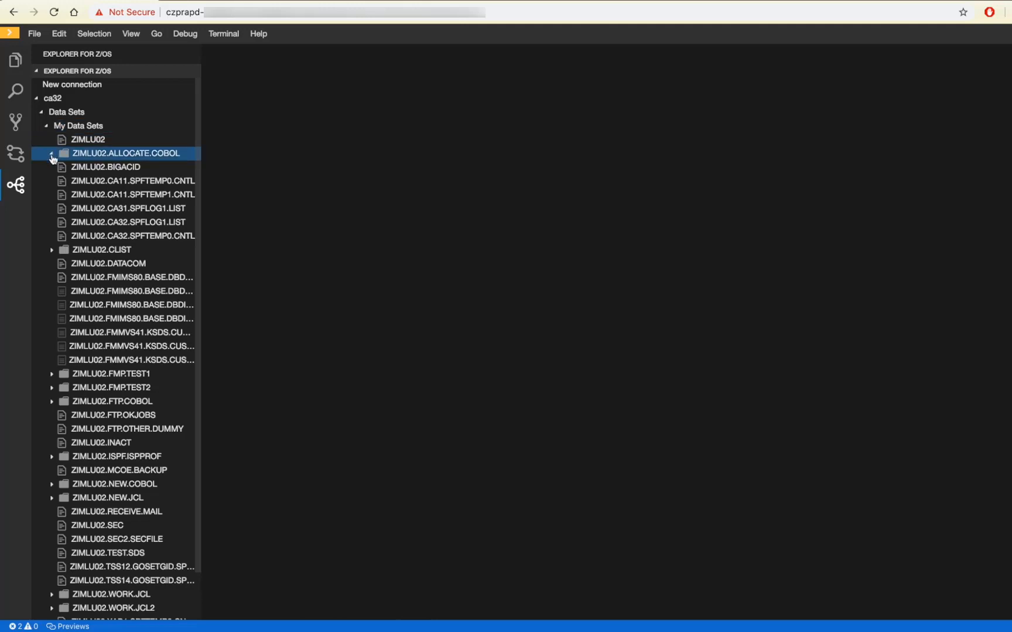
right_click(99, 181)
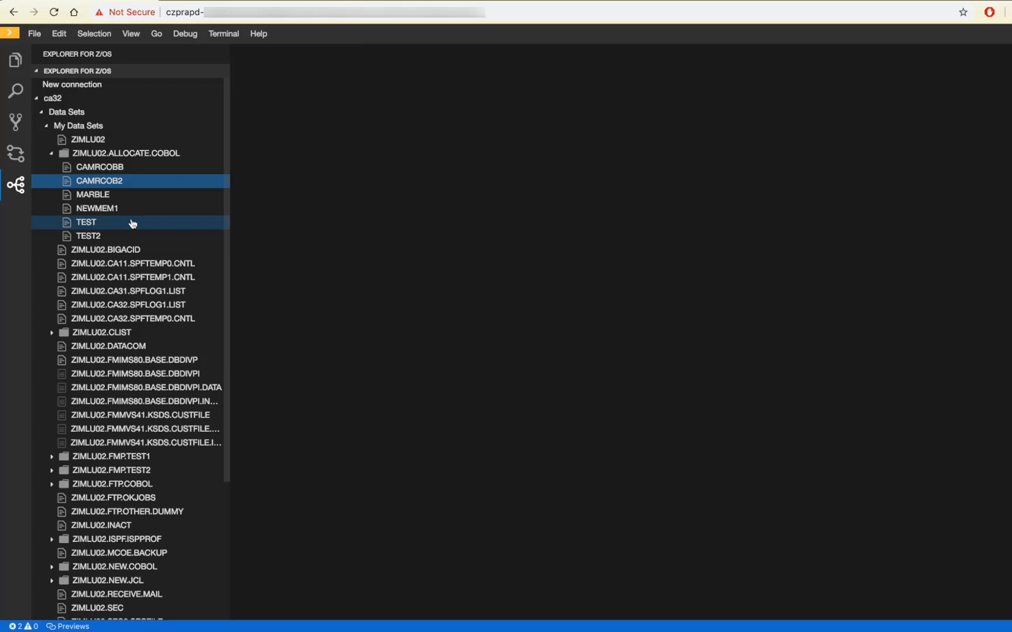
double_click(101, 182)
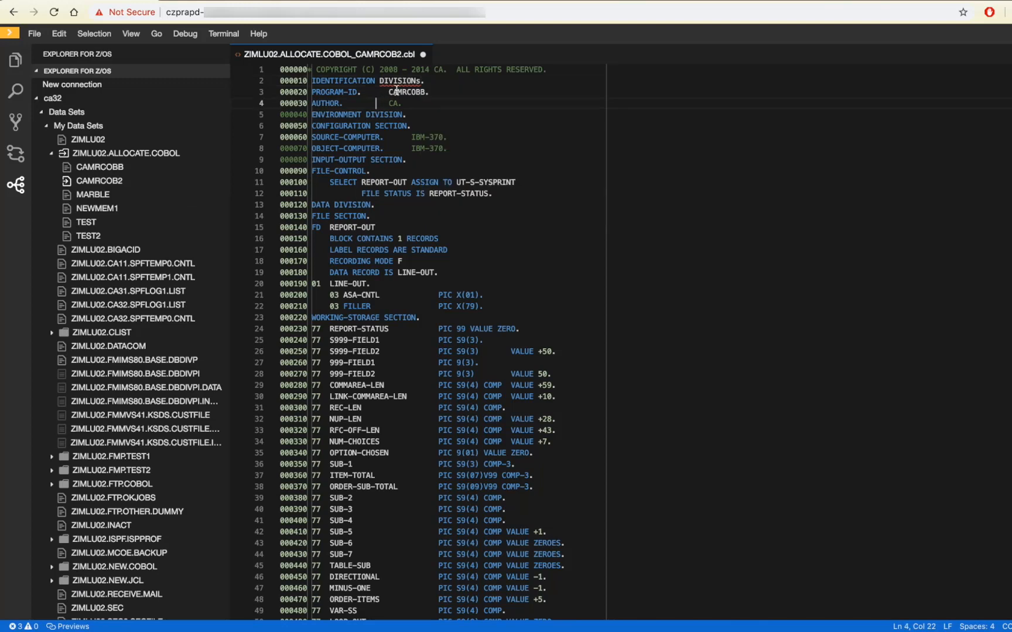
mouse_move(479, 81)
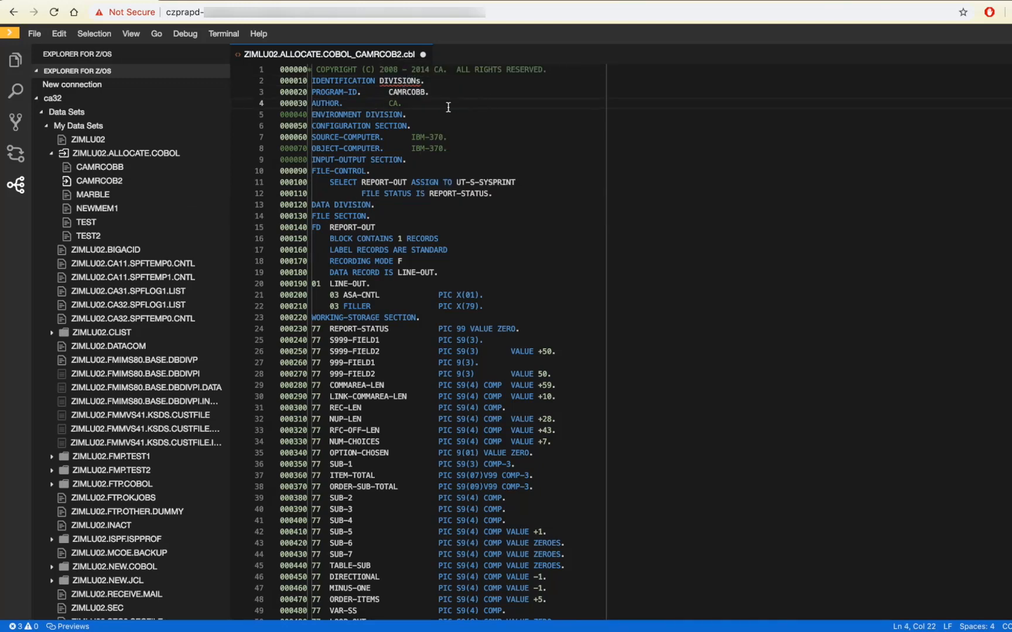
Change DIVISIONs to DIVISION, add '01 TEMP-VALUE PIC 9(2).', and show the Outline view.
left_click(422, 80)
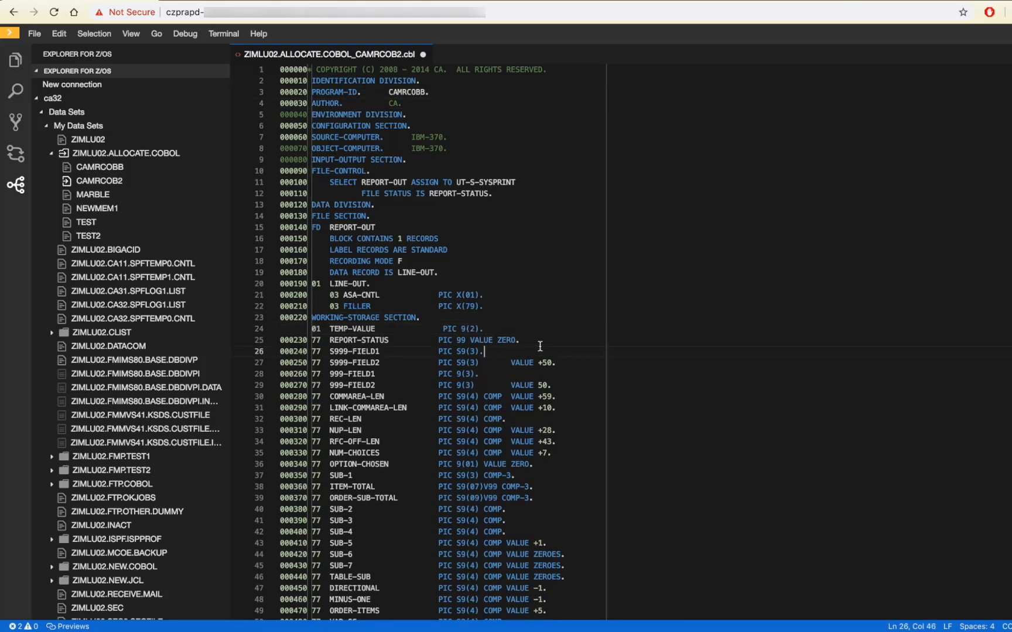
left_click(919, 112)
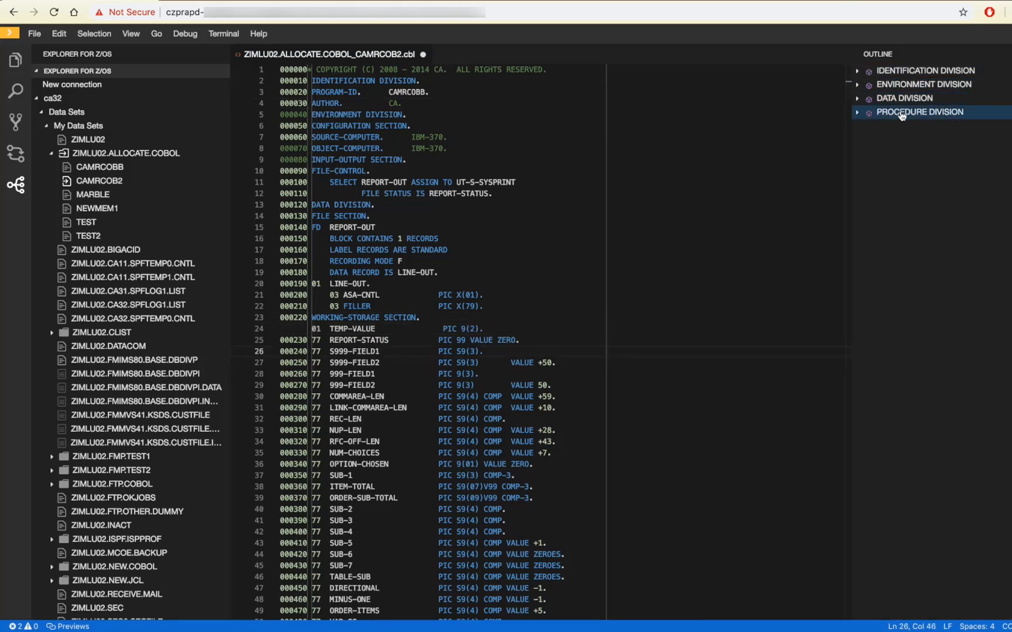
Add 'MOVE 0 TO TEMP-VALUE.' on line 571 of PROCEDURE DIVISION, then open the File menu.
left_click(919, 112)
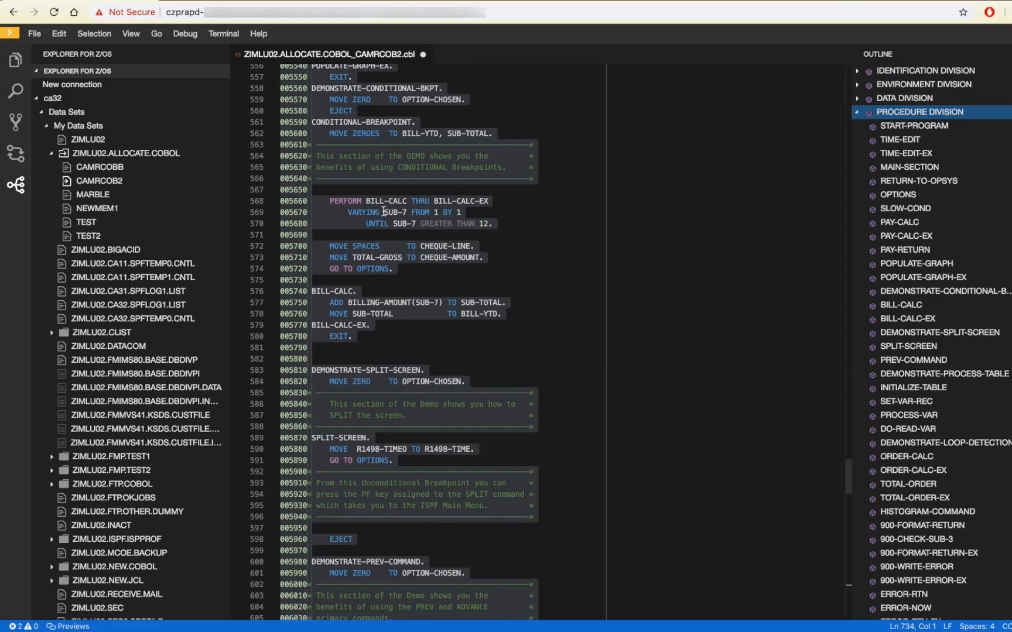
left_click(369, 235)
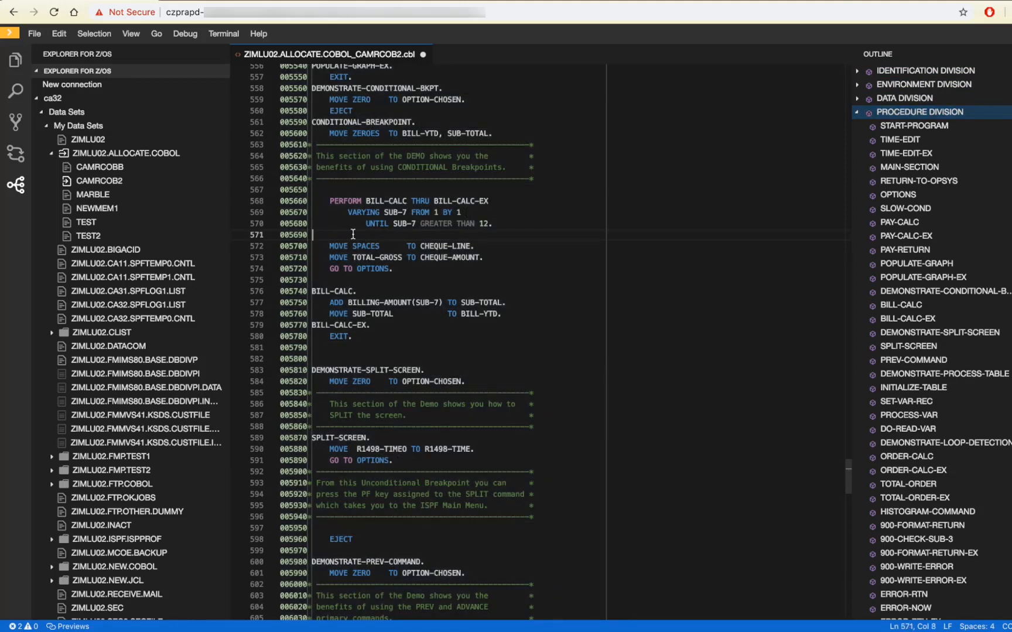
type("m")
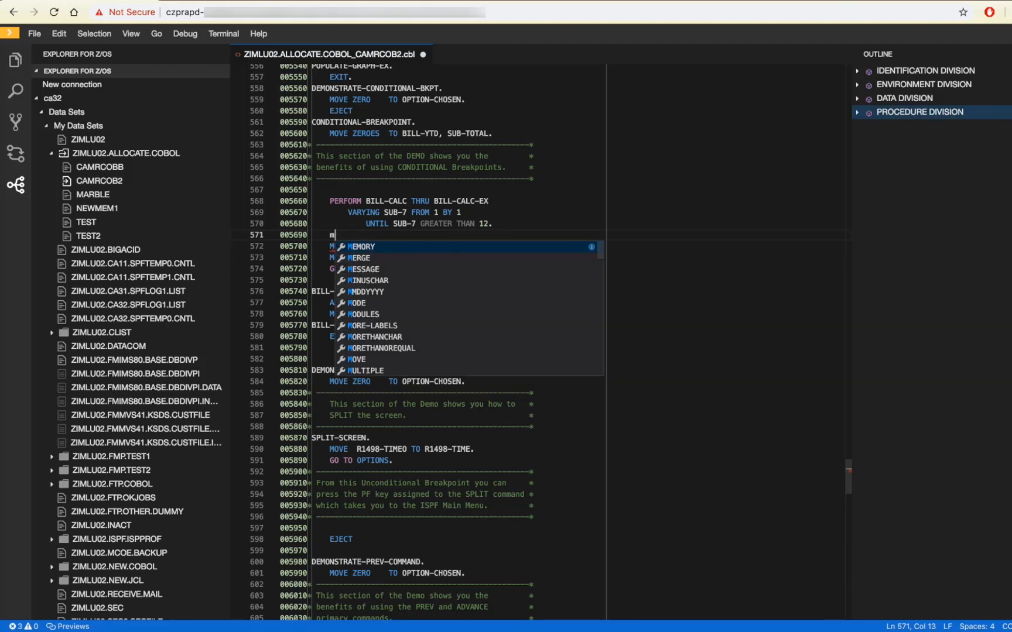
type("o")
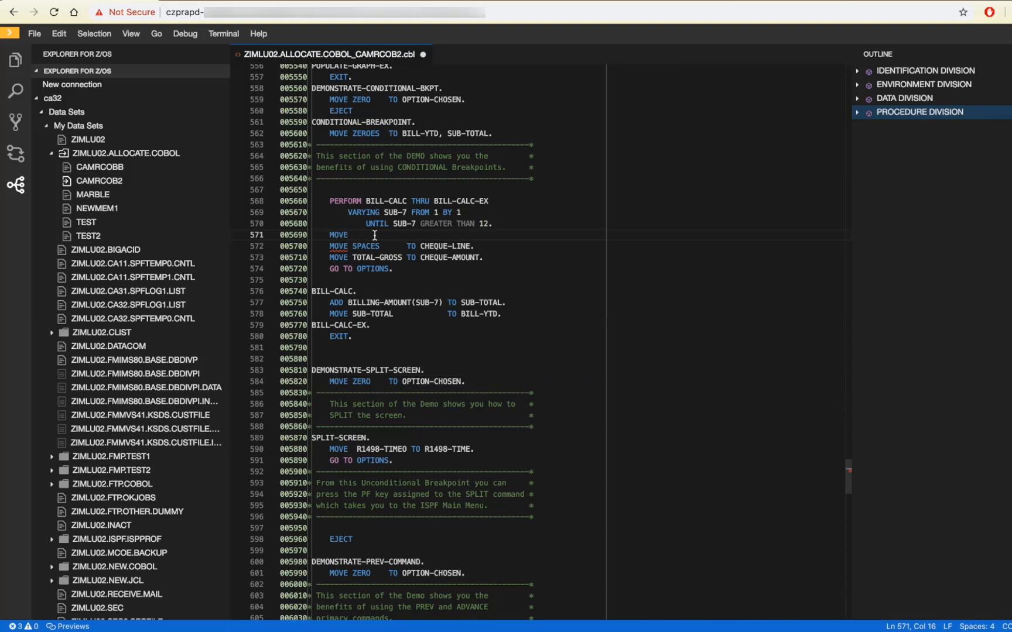
type("0 to")
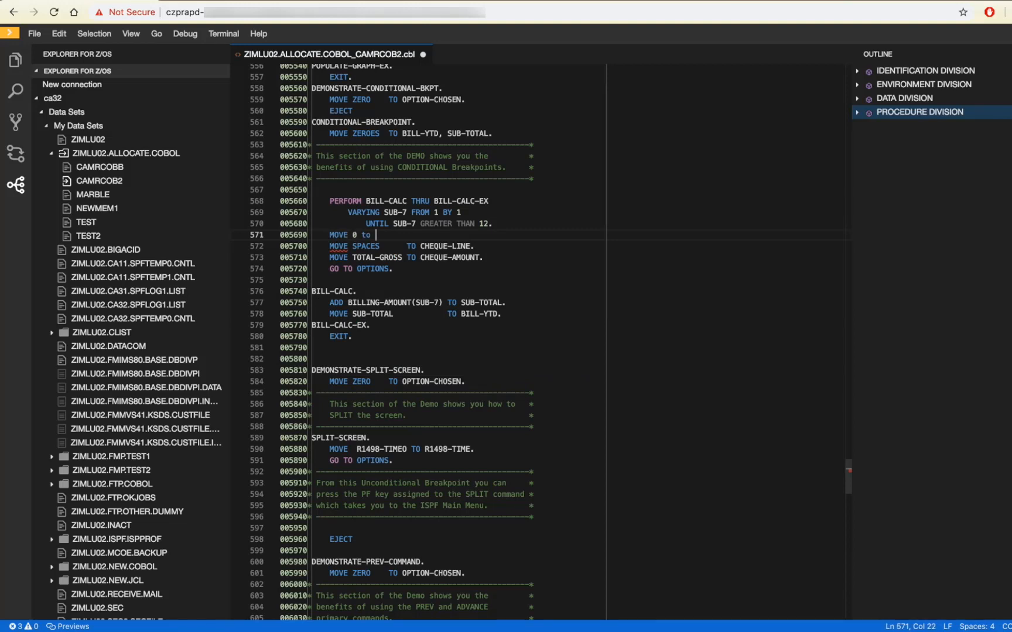
type("tem")
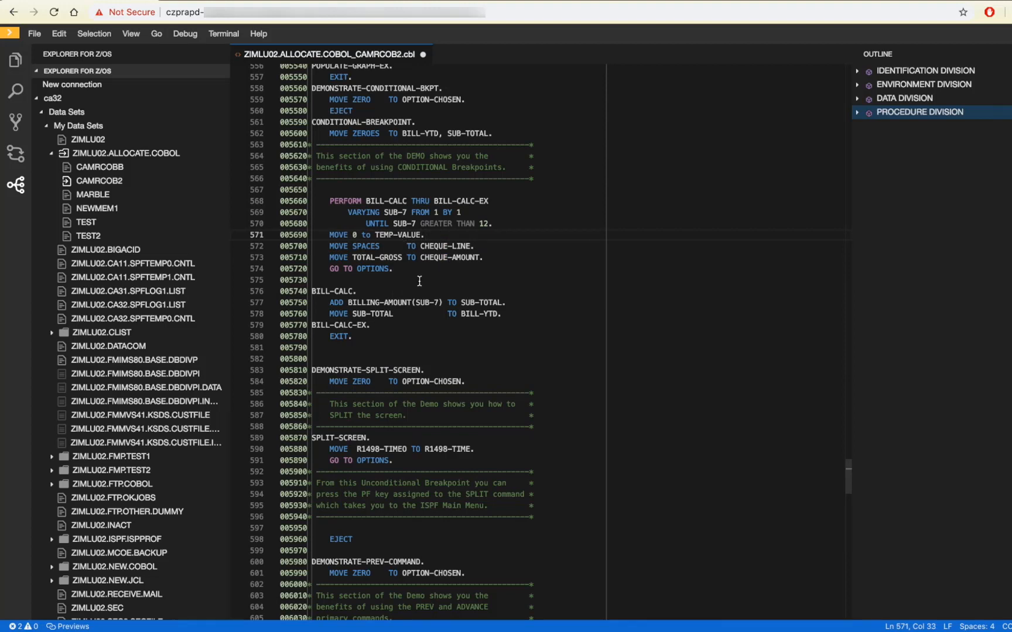
left_click(313, 280)
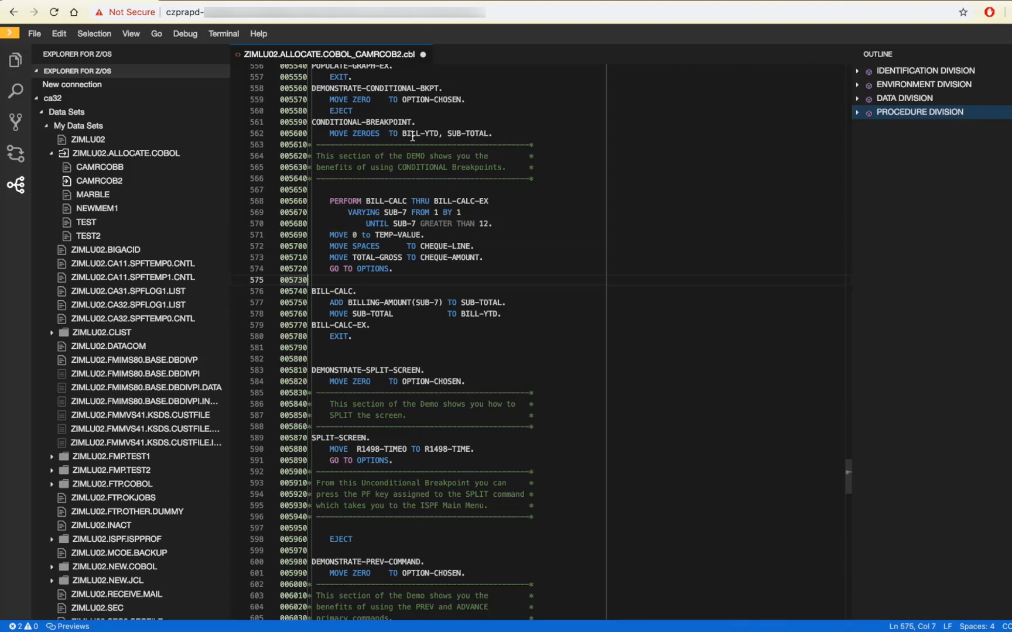
left_click(34, 33)
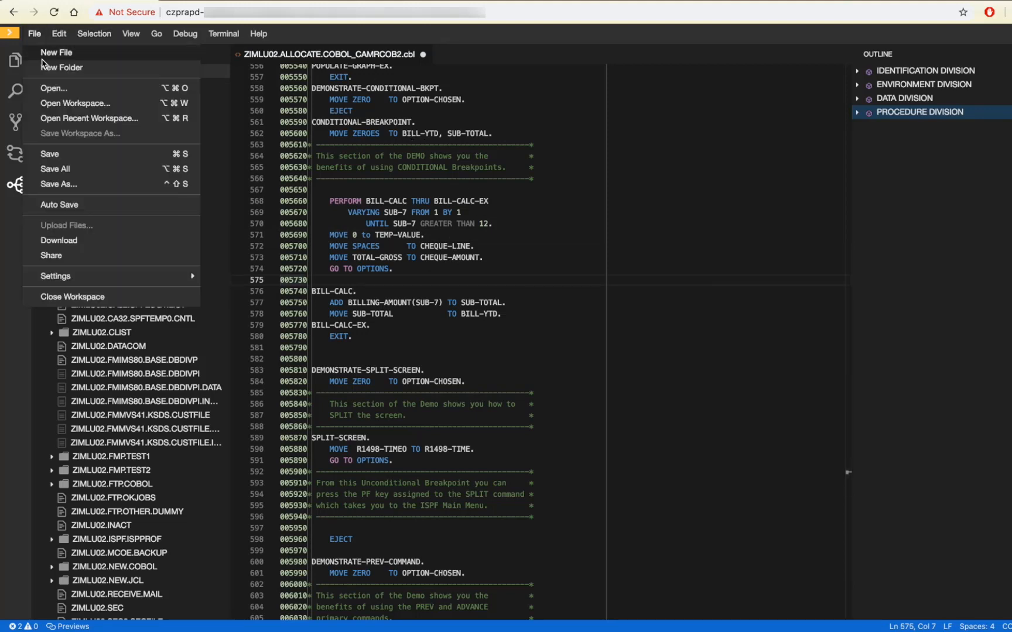